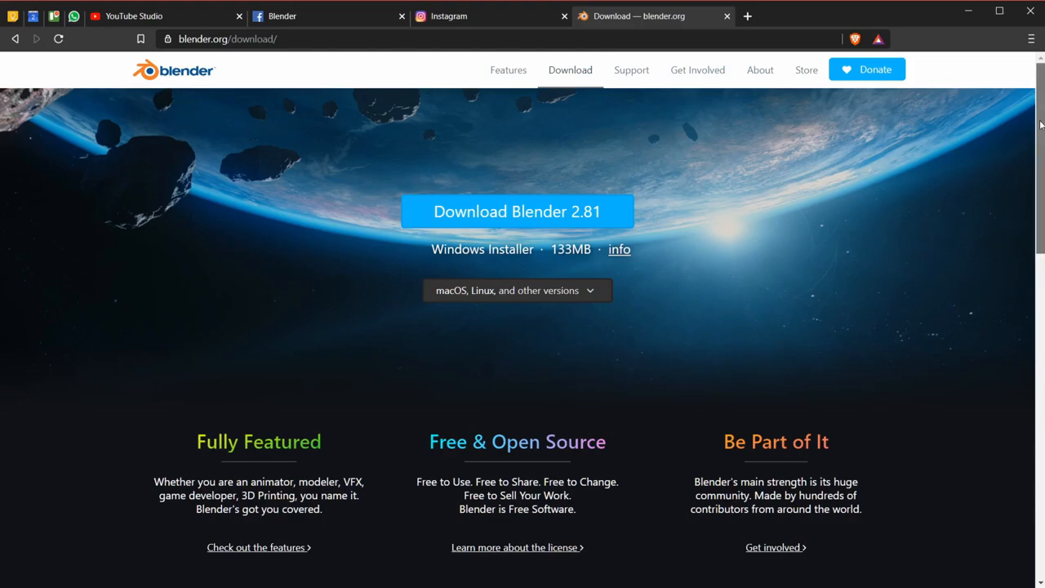
# Step: Inspect the Blender-logo metal lattice and glass pane in the Layout viewports
pyautogui.scroll(-3)
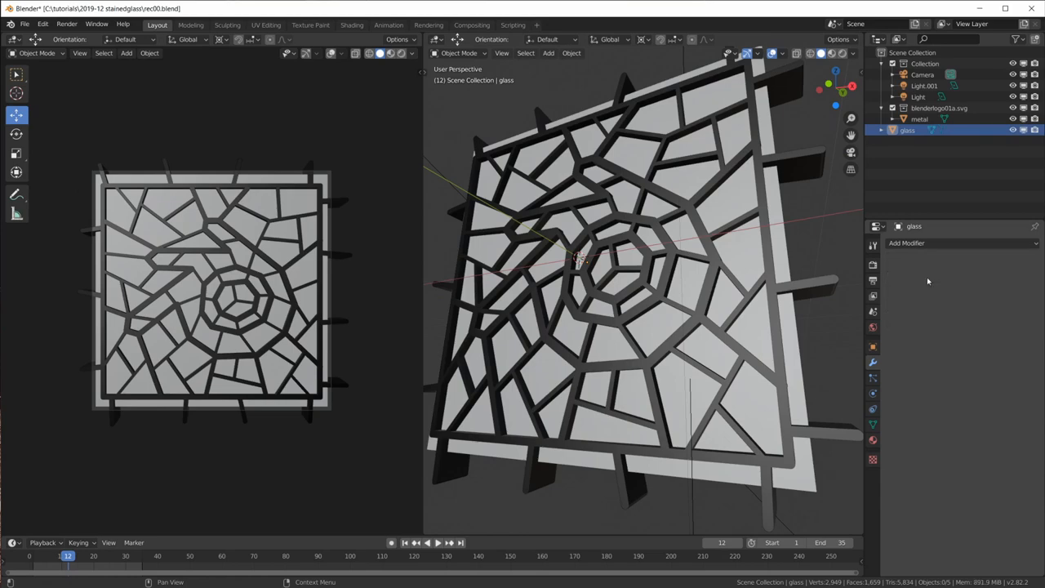
pyautogui.click(352, 24)
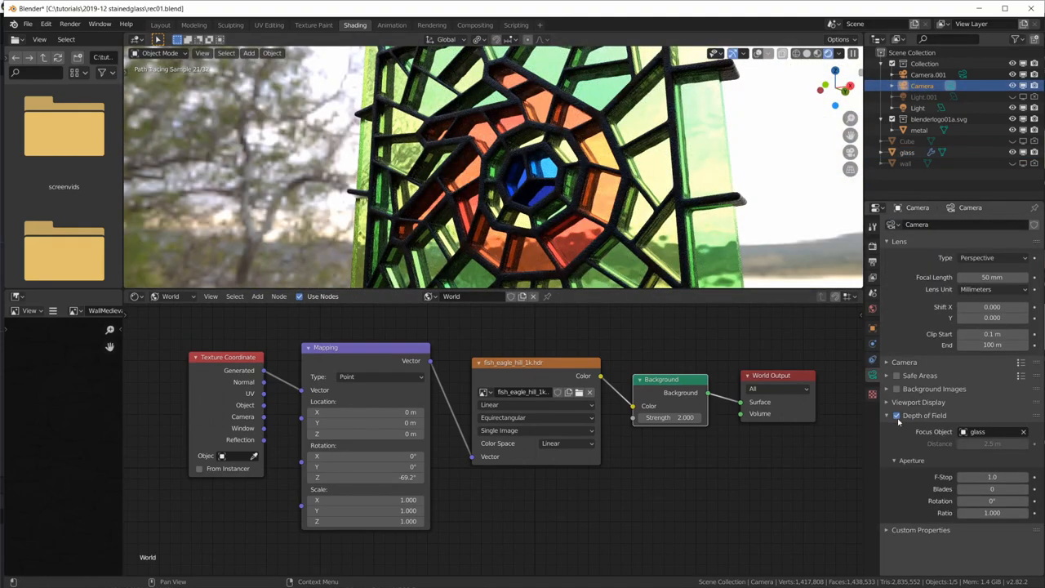
# Step: Switch workspaces to view the Cycles render and the Denoise, Ellipse Mask, Blur, Multiply compositing
pyautogui.click(432, 24)
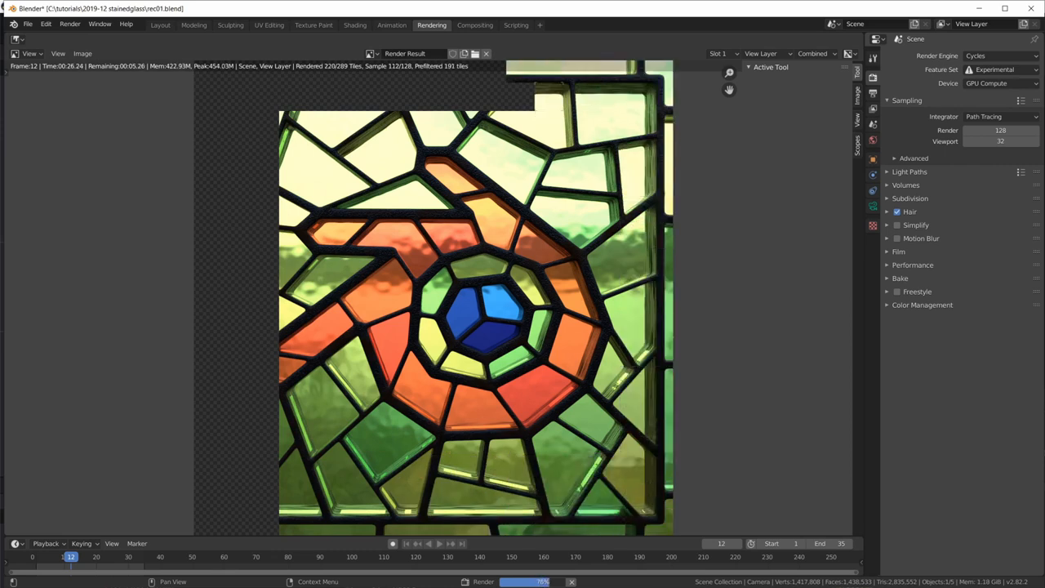
pyautogui.click(474, 25)
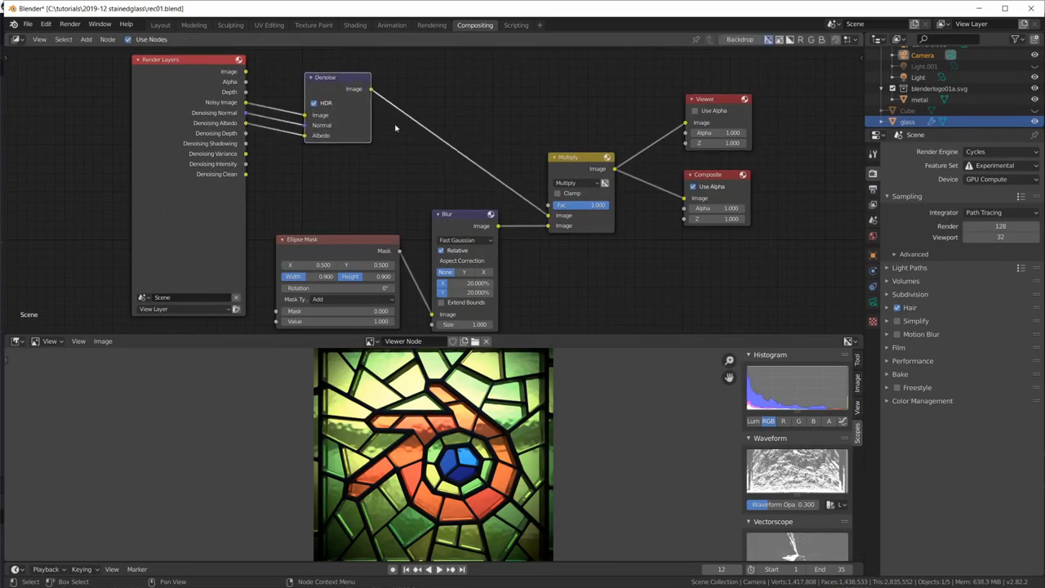